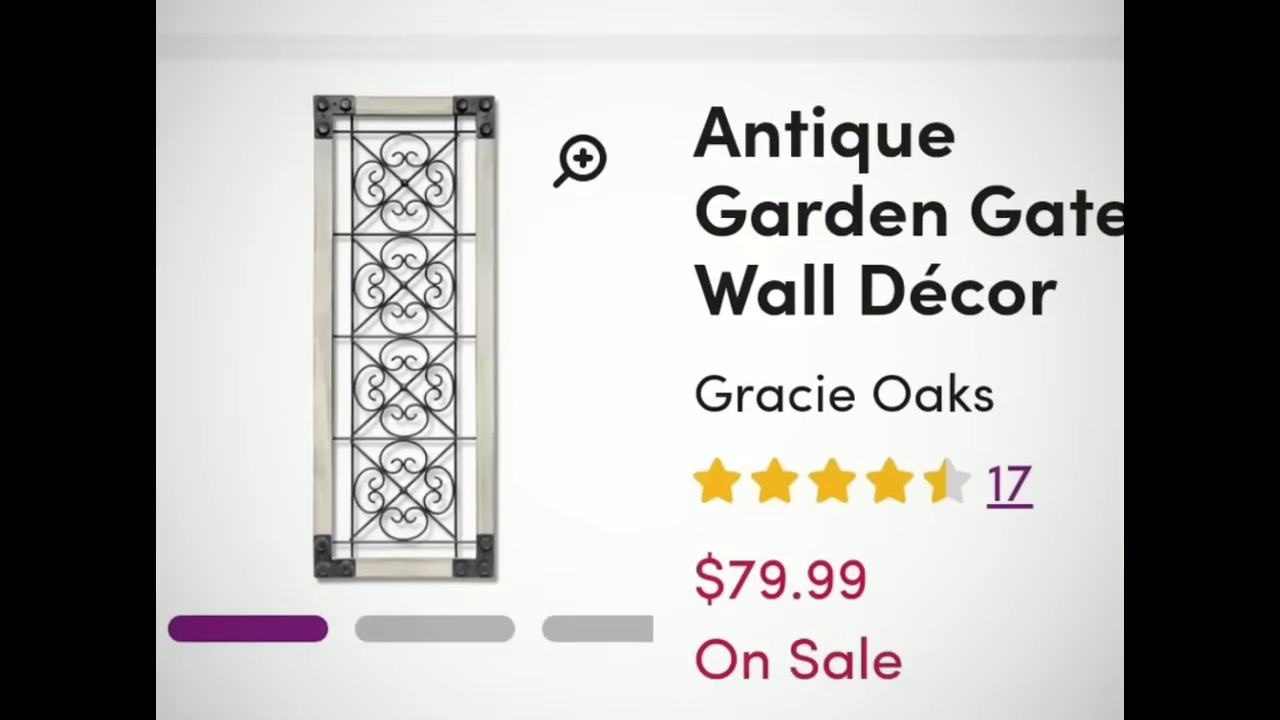
scroll("down", 3)
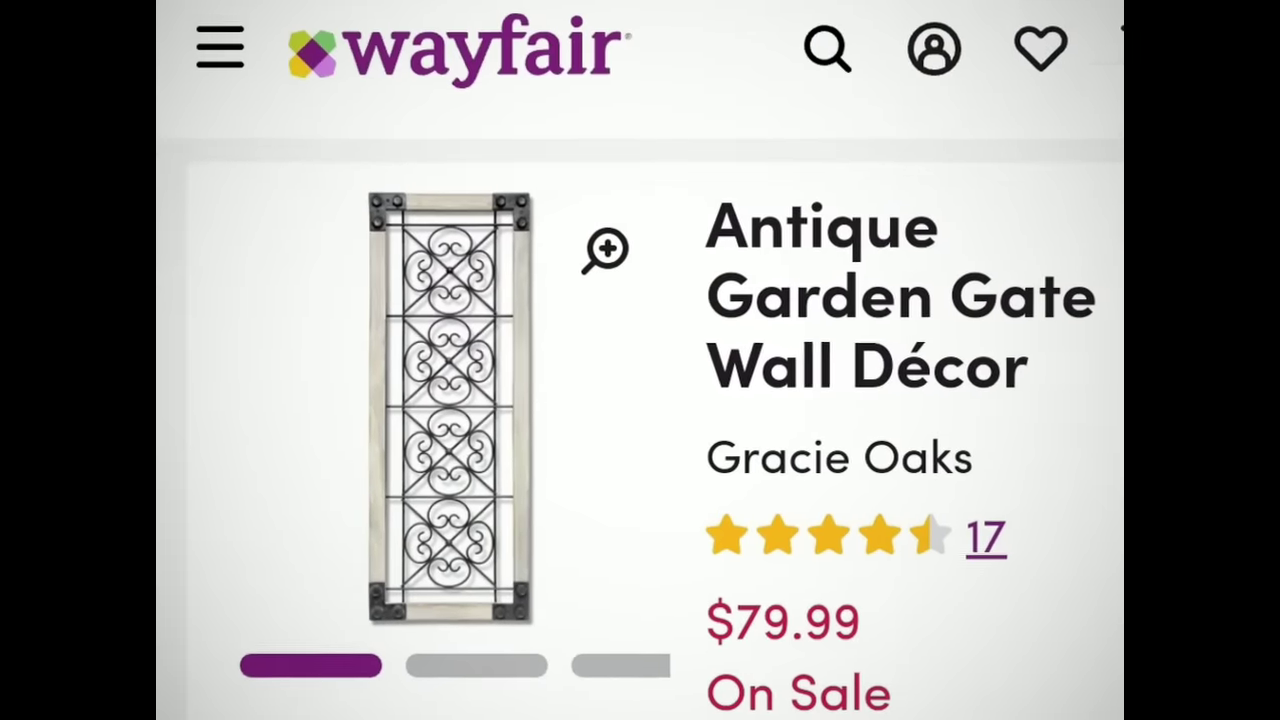